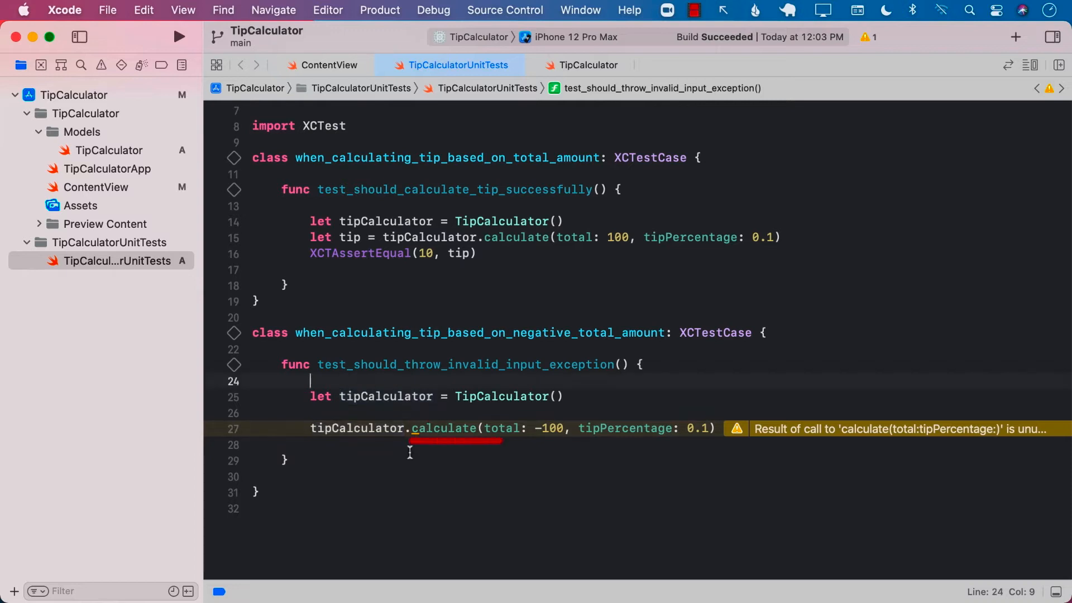
- Wrap the calculate call in try and assert with XCTAssertThrowsError that it throws
{"action": "type", "text": "try"}
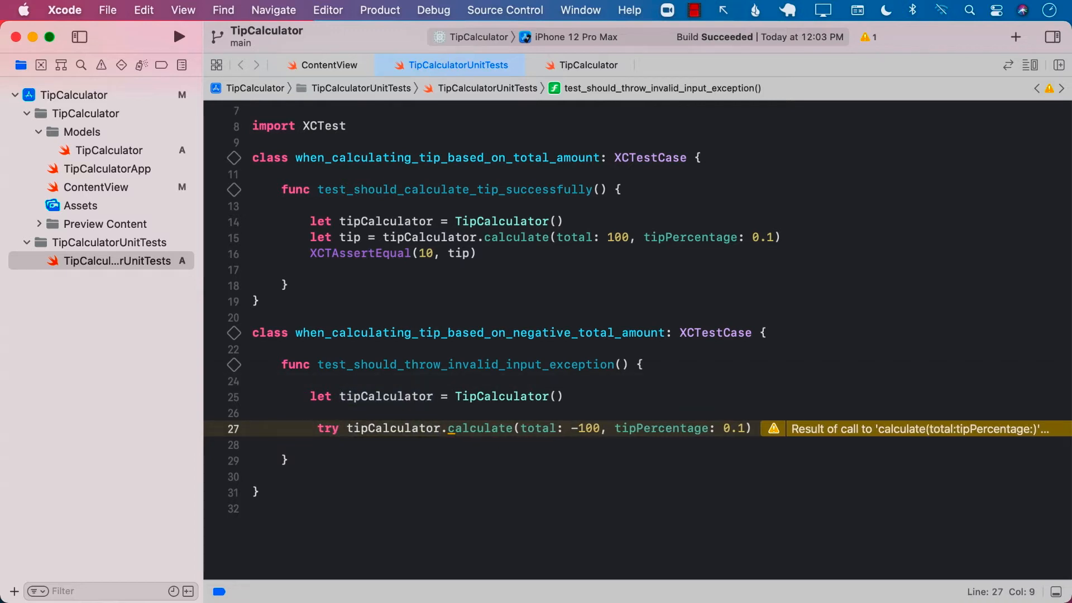
{"action": "type", "text": "XCTAsse"}
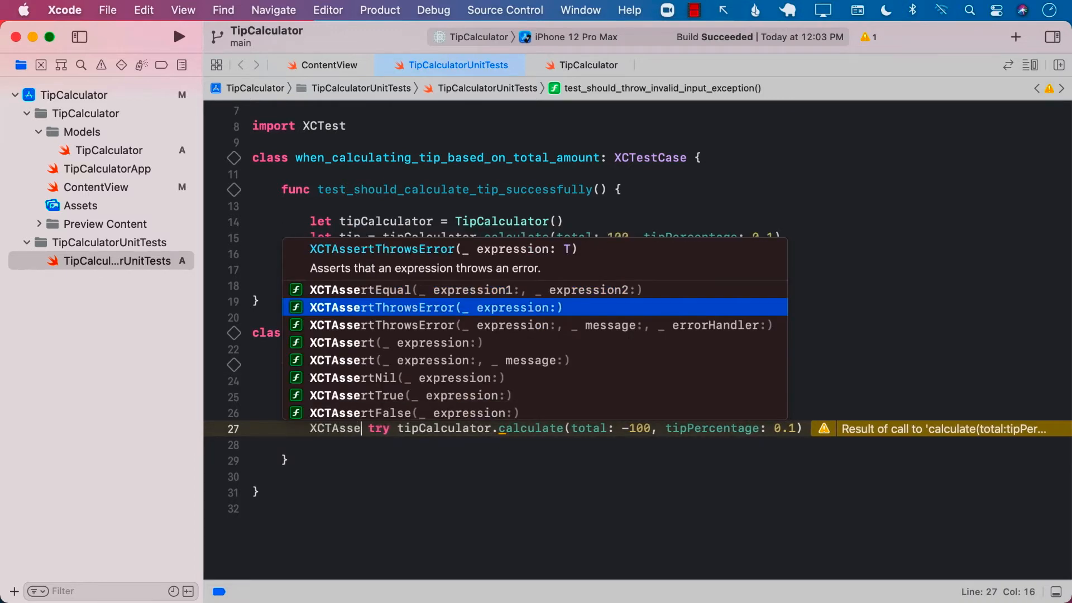
{"action": "left_click", "coordinate": [540, 325]}
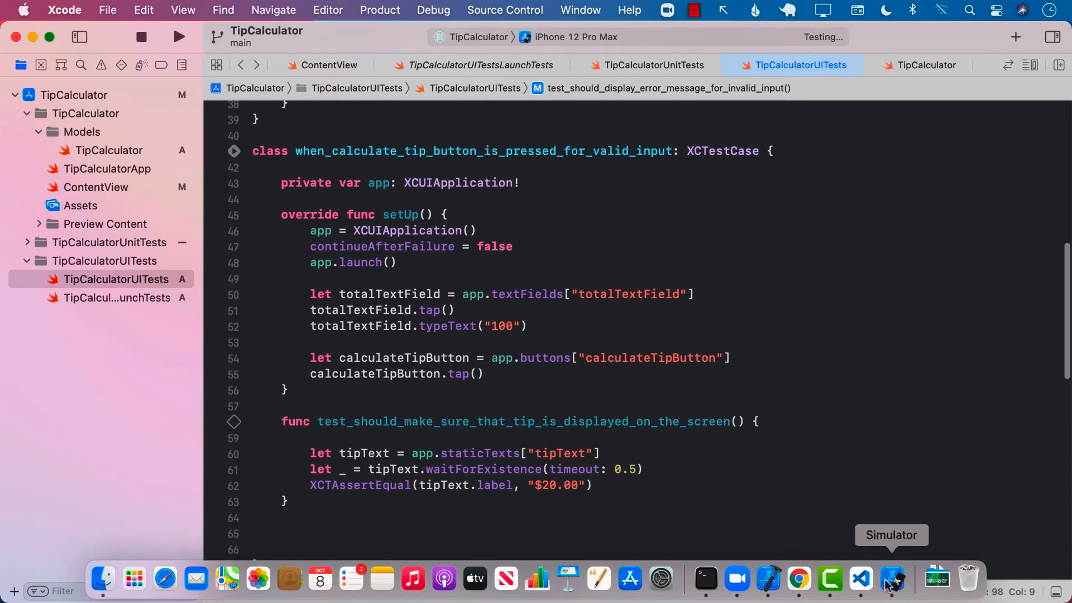
- Bring the simulator to the front to watch the running UI tests
{"action": "left_click", "coordinate": [891, 580]}
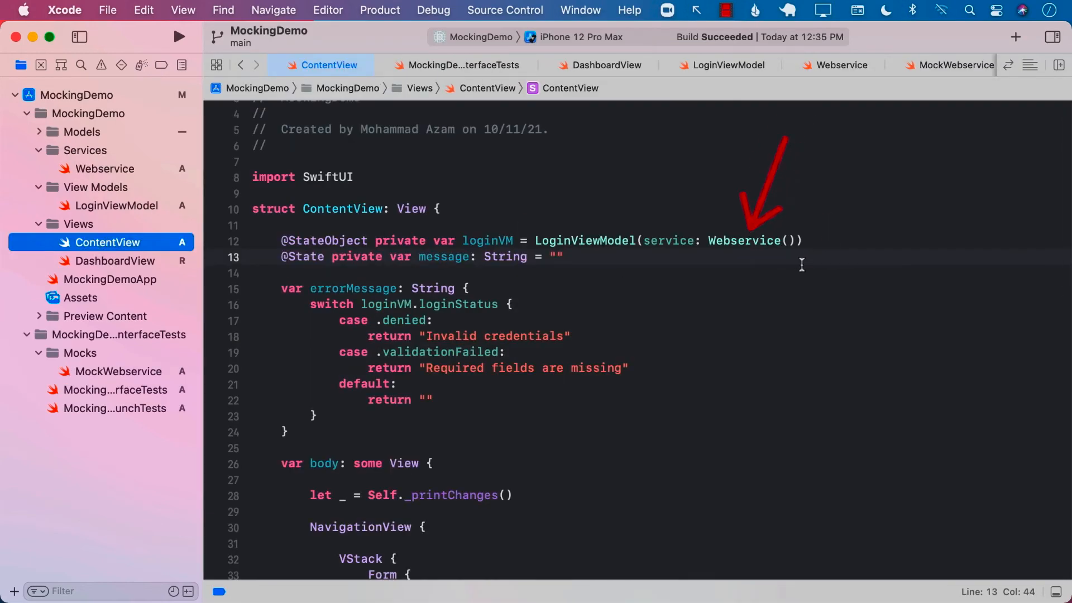
- Select the Webservice dependency and move into the MockWebservice login function
{"action": "double_click", "coordinate": [744, 240]}
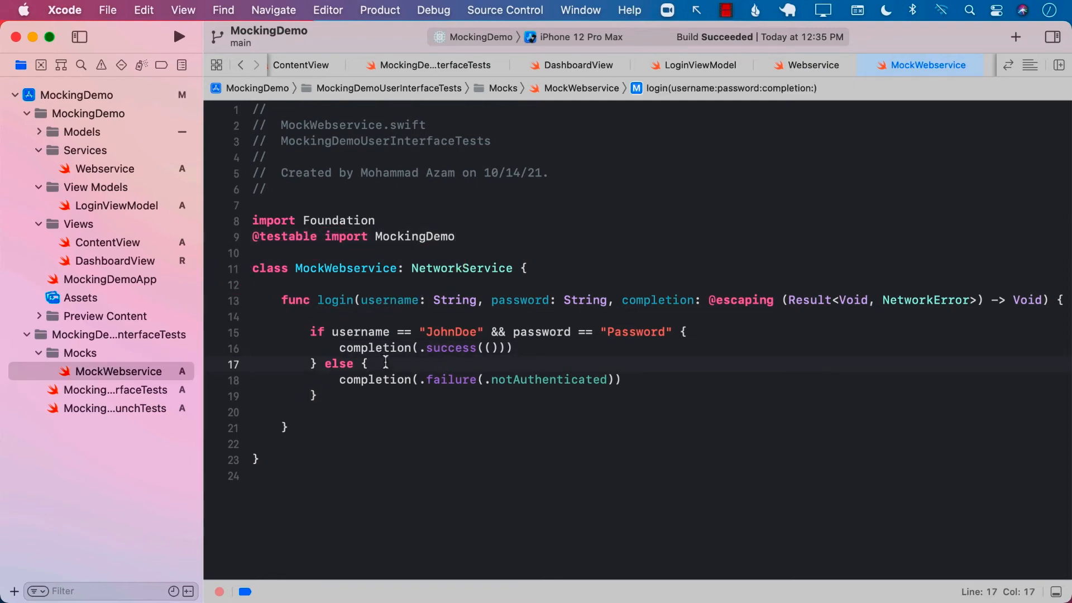
{"action": "left_click", "coordinate": [115, 205]}
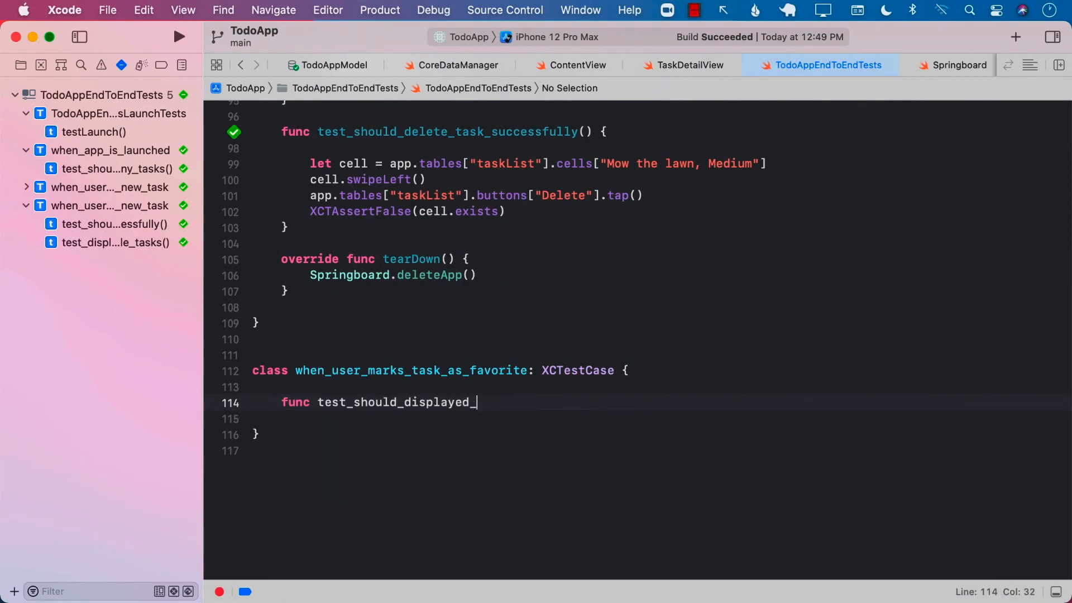
- Name the test ...updated_task_on_screen_as_favorite and add 'private var app: XCUIApplication!'
{"action": "type", "text": "updated_task_on_screen_as_favorite() {"}
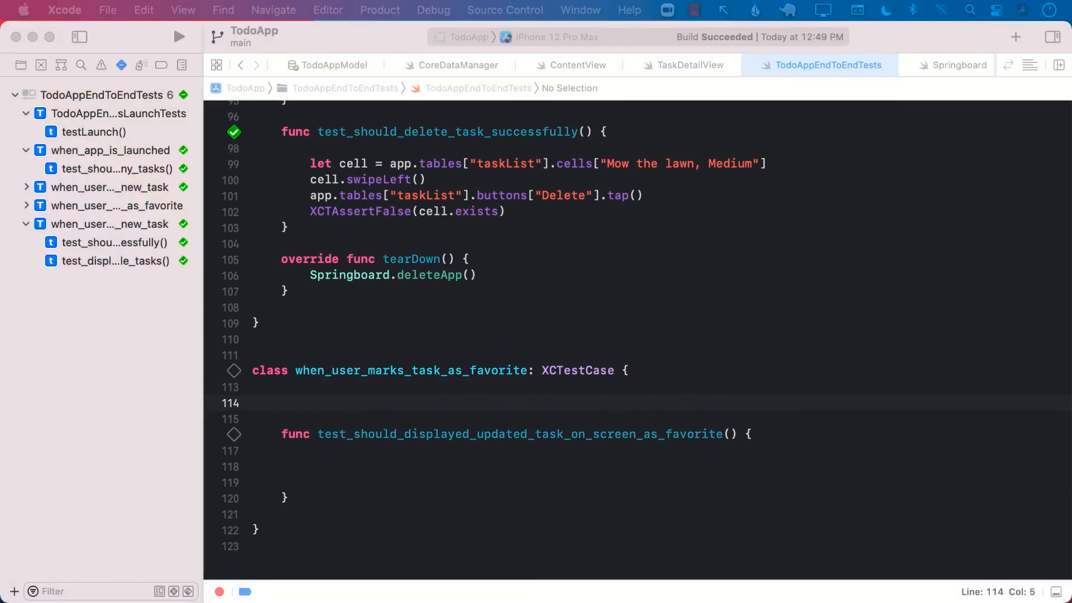
{"action": "type", "text": "private var app: XCUIApplication!"}
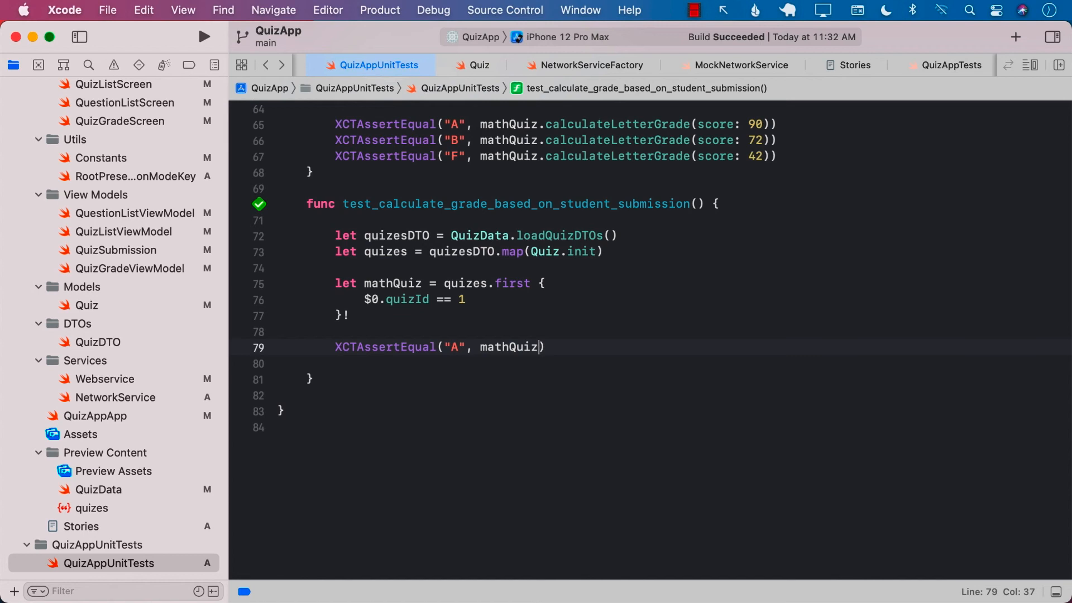
- Call mathQuiz.grade(submission: gradeASubmission) inside the grade assertion
{"action": "type", "text": ".grade(submission: gra"}
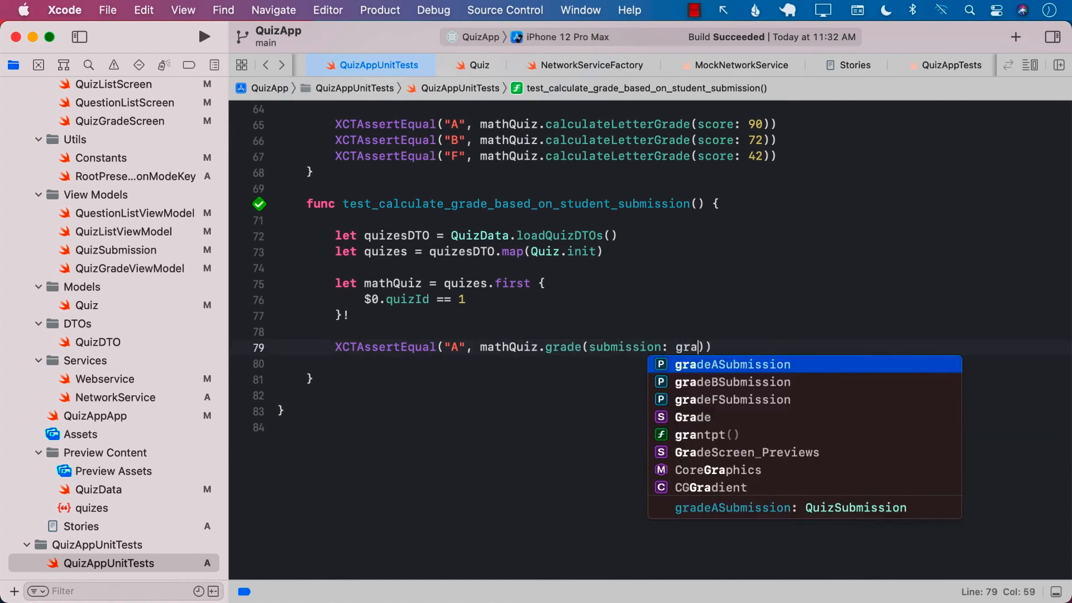